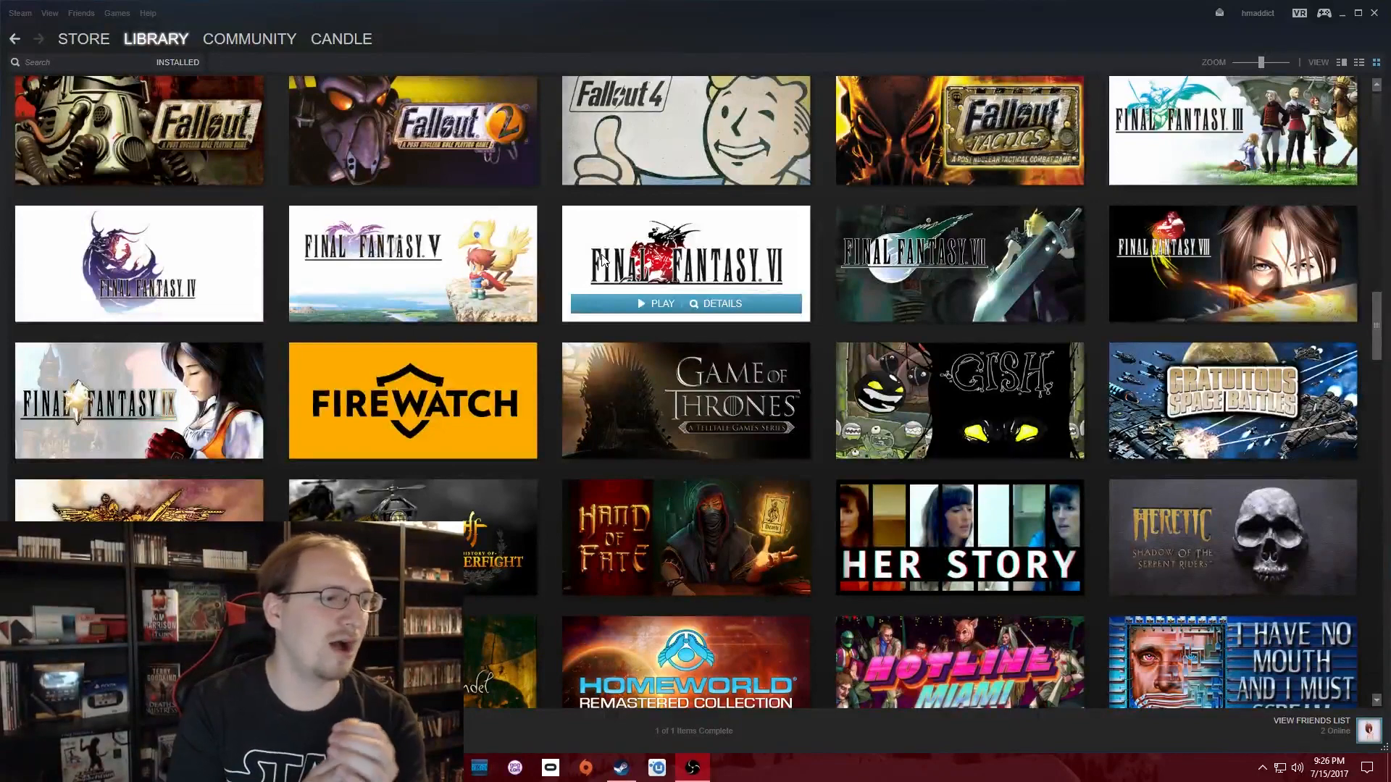
scroll(down, 3)
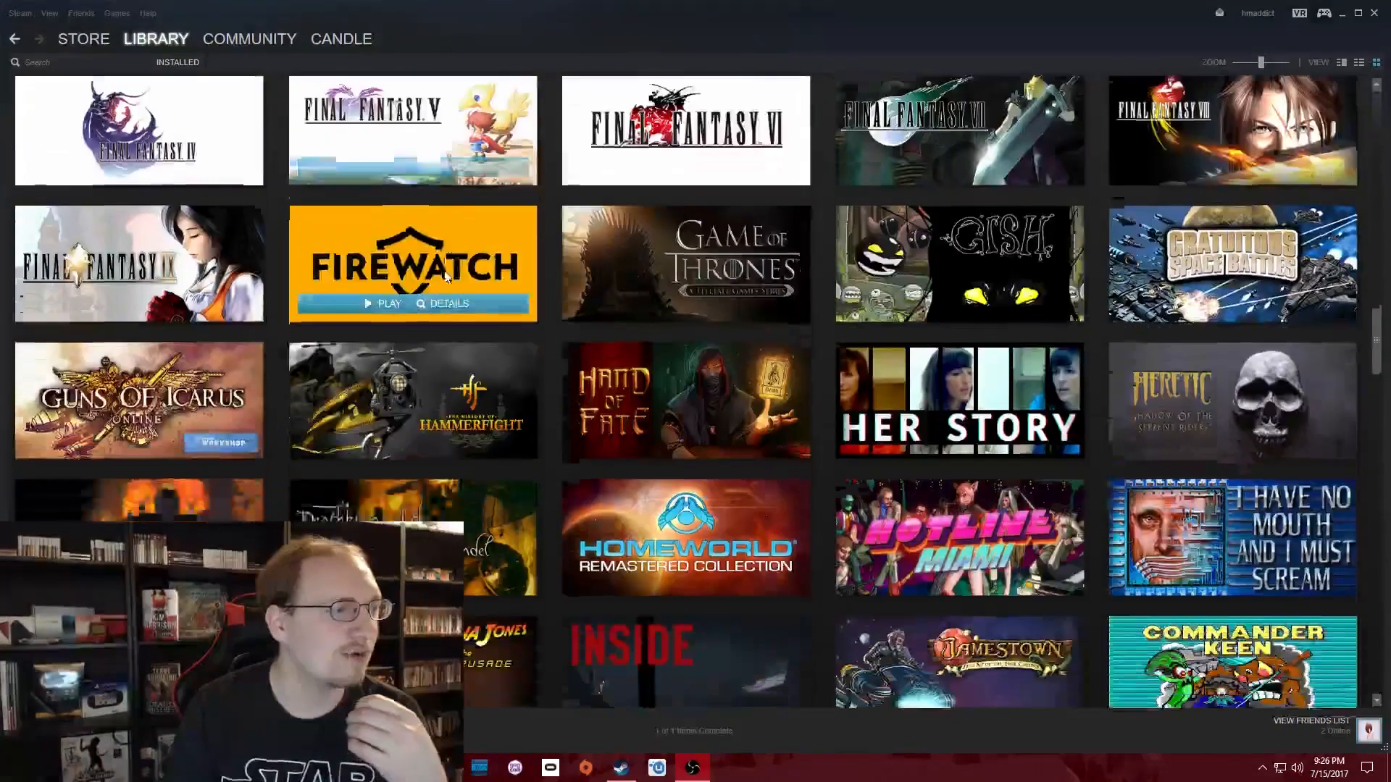
scroll(down, 3)
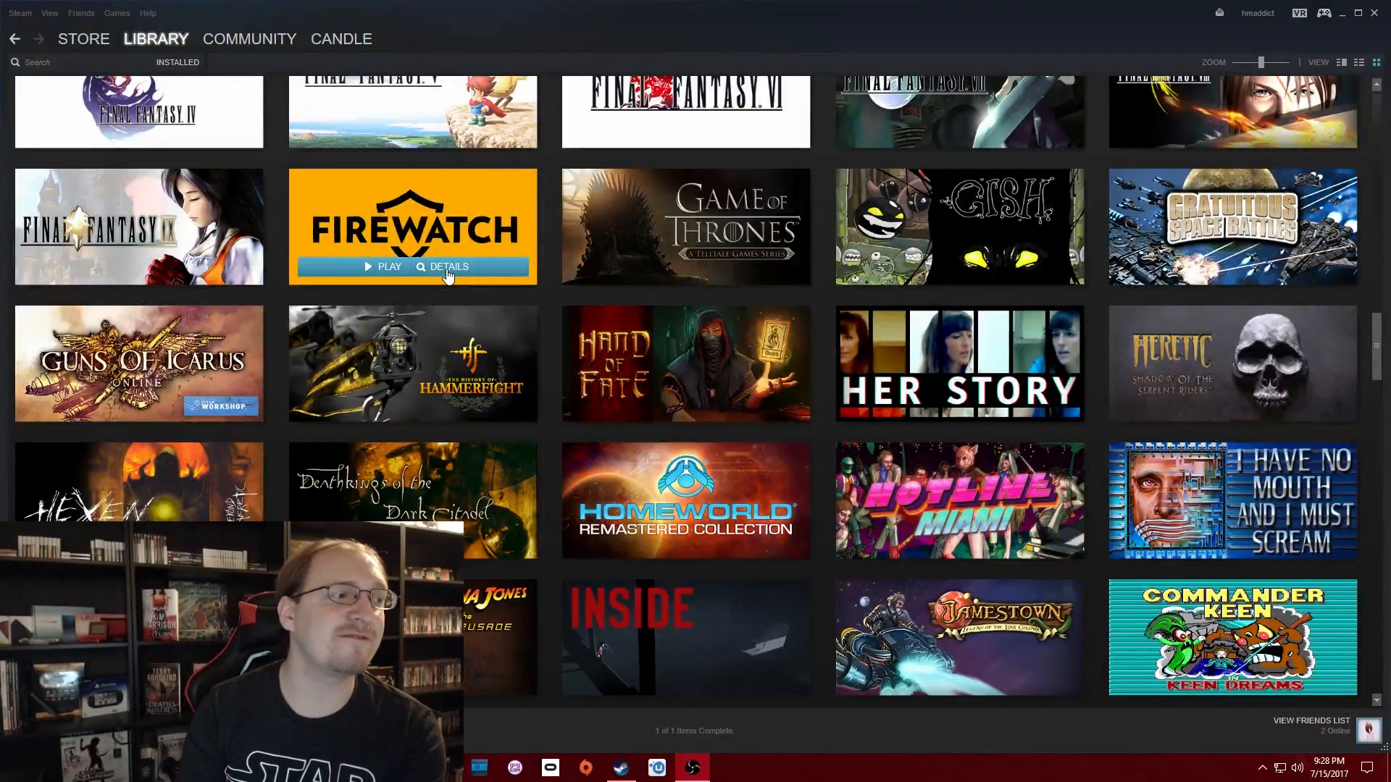
mouse_move(480, 239)
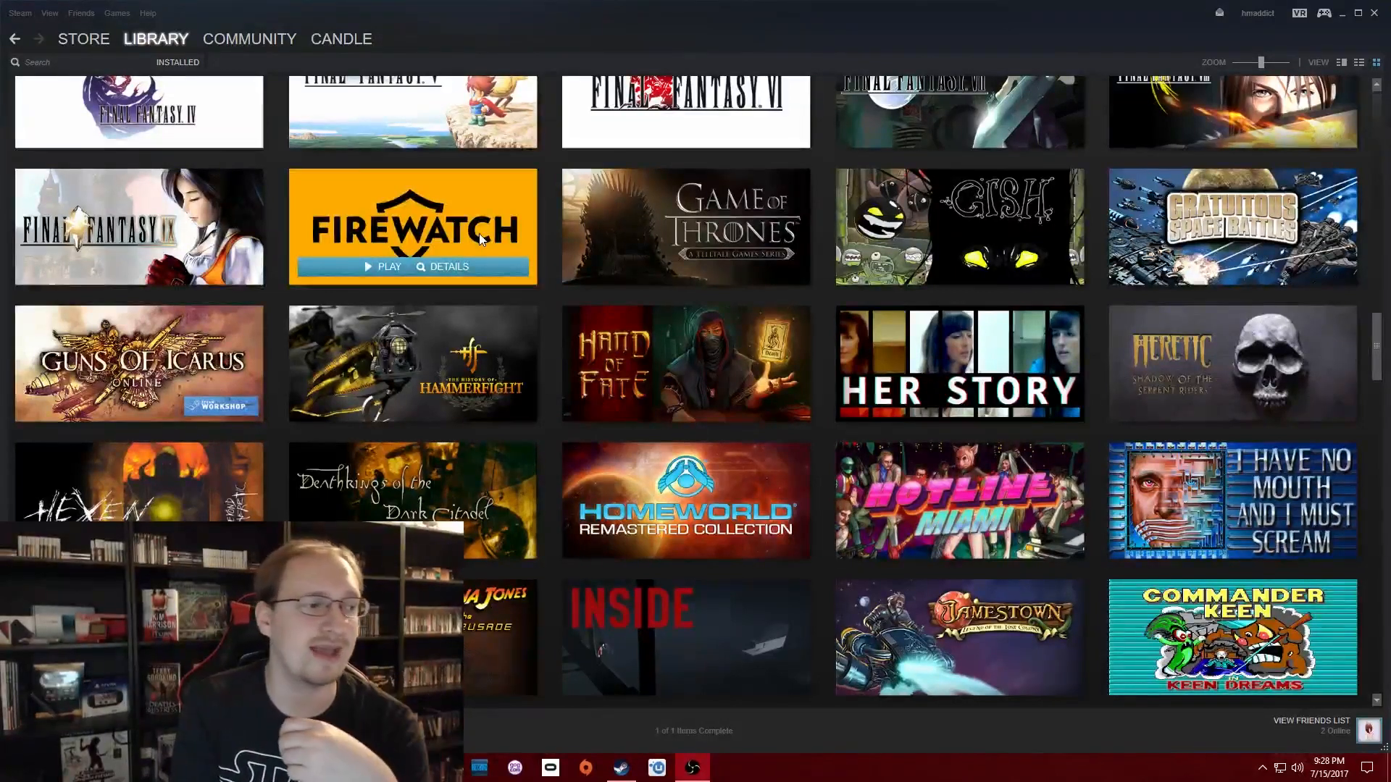
mouse_move(604, 244)
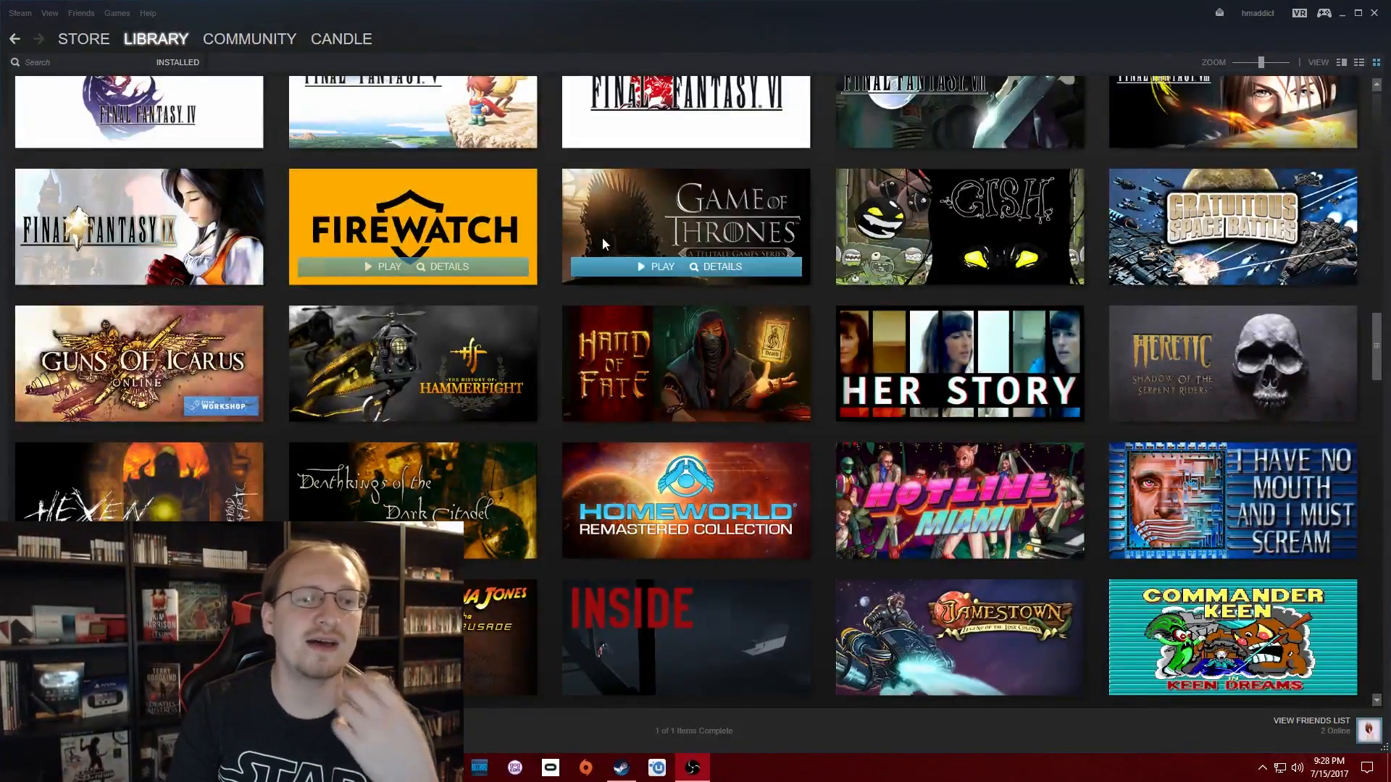
scroll(down, 3)
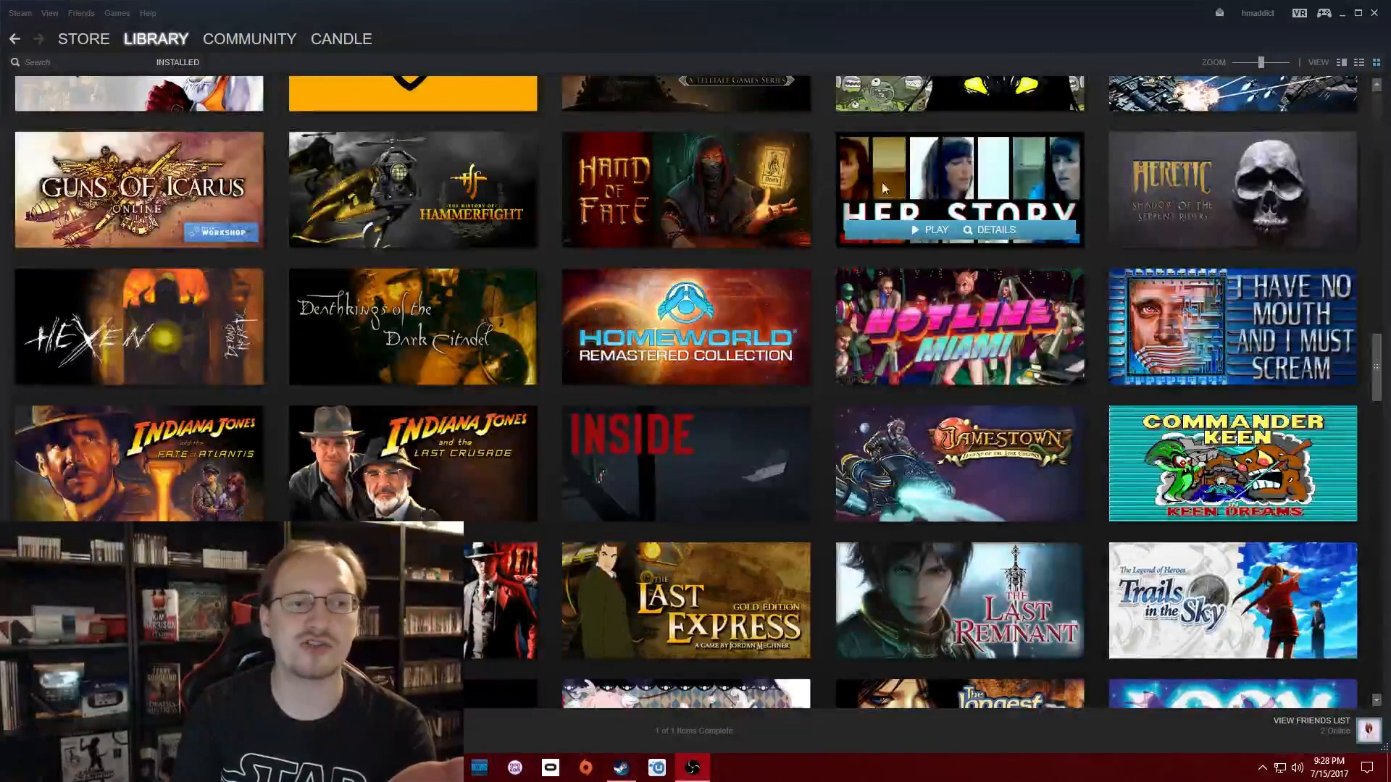
mouse_move(1104, 203)
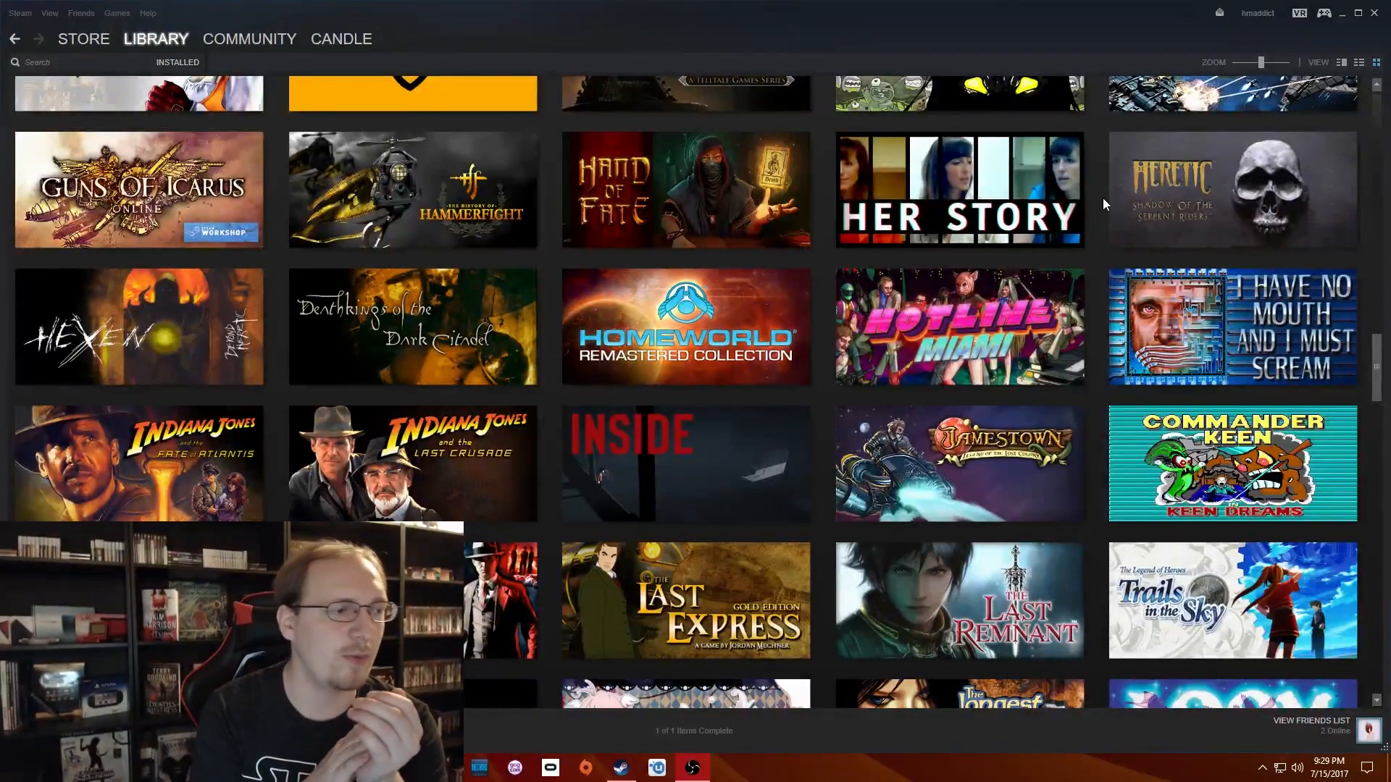
scroll(down, 3)
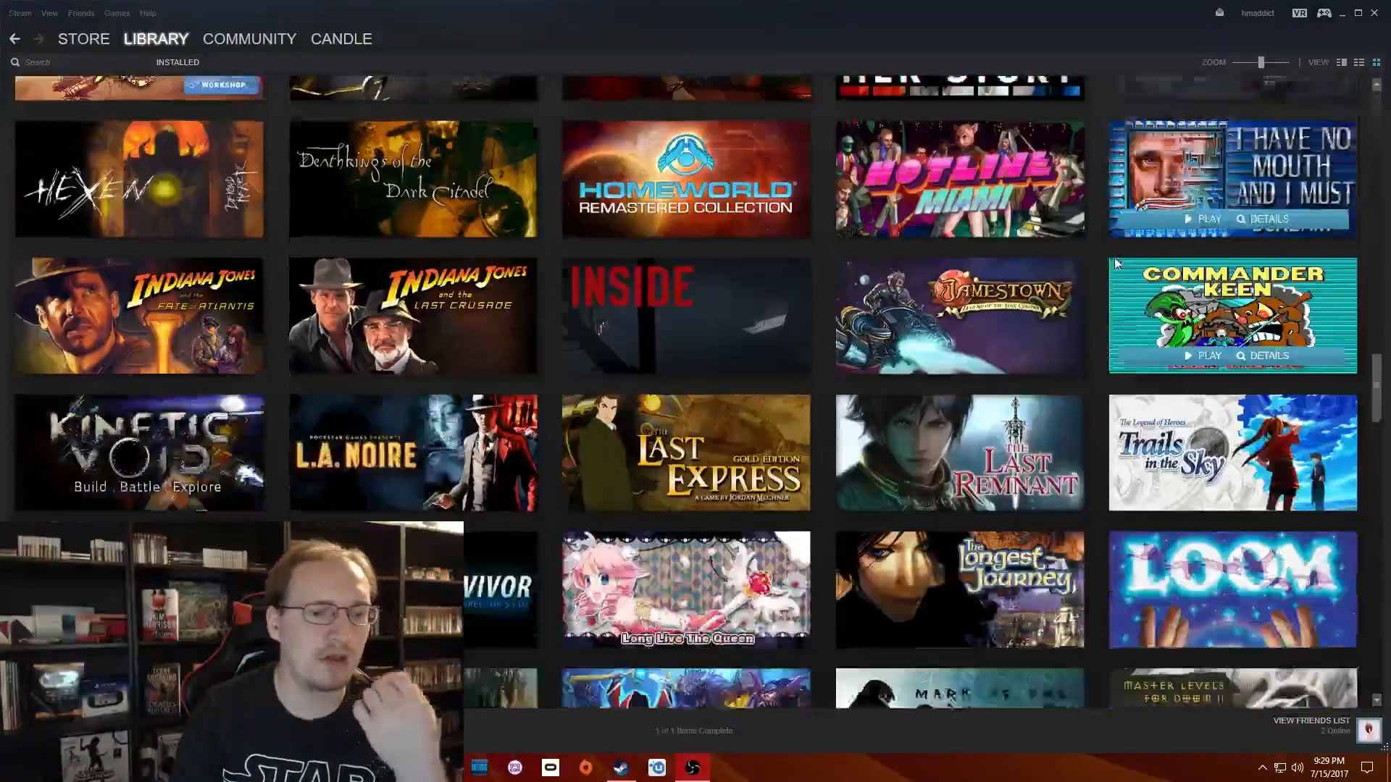
scroll(down, 3)
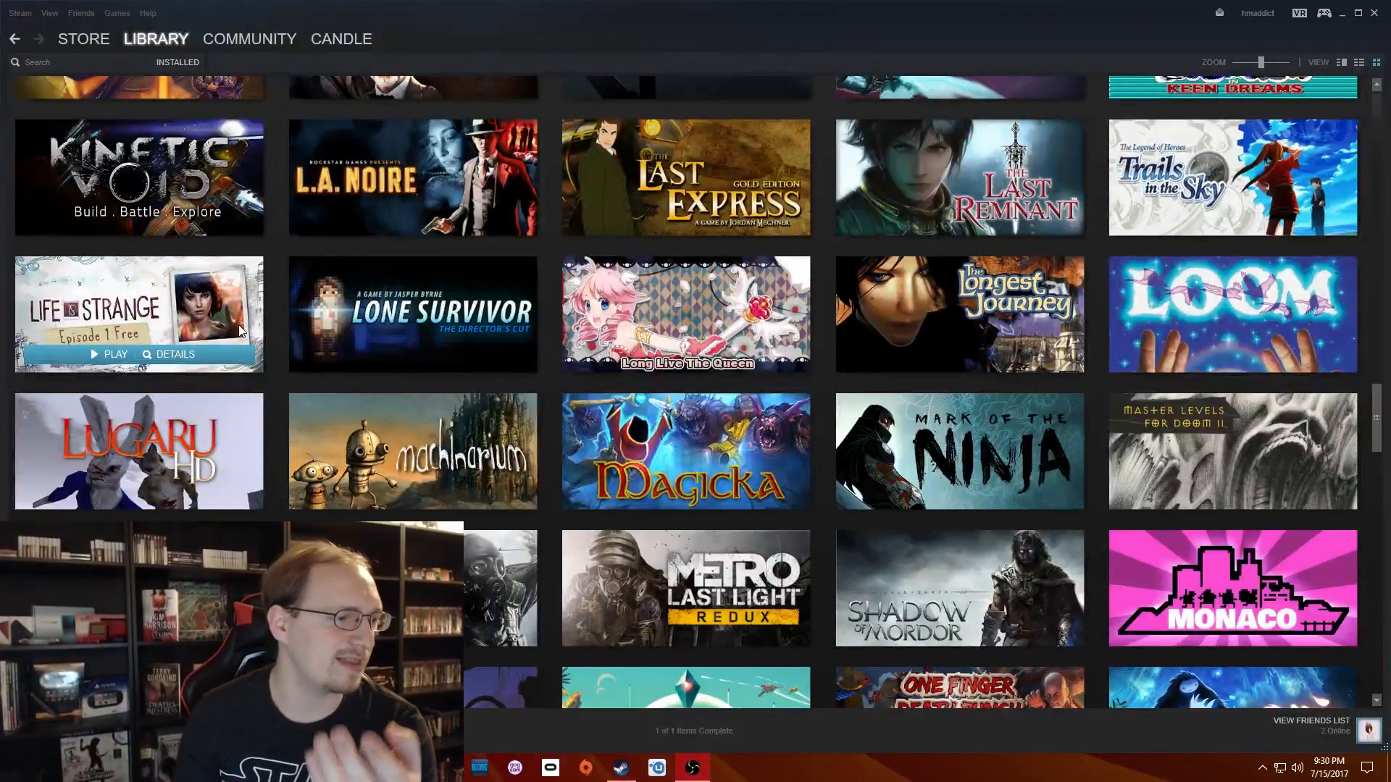
scroll(down, 3)
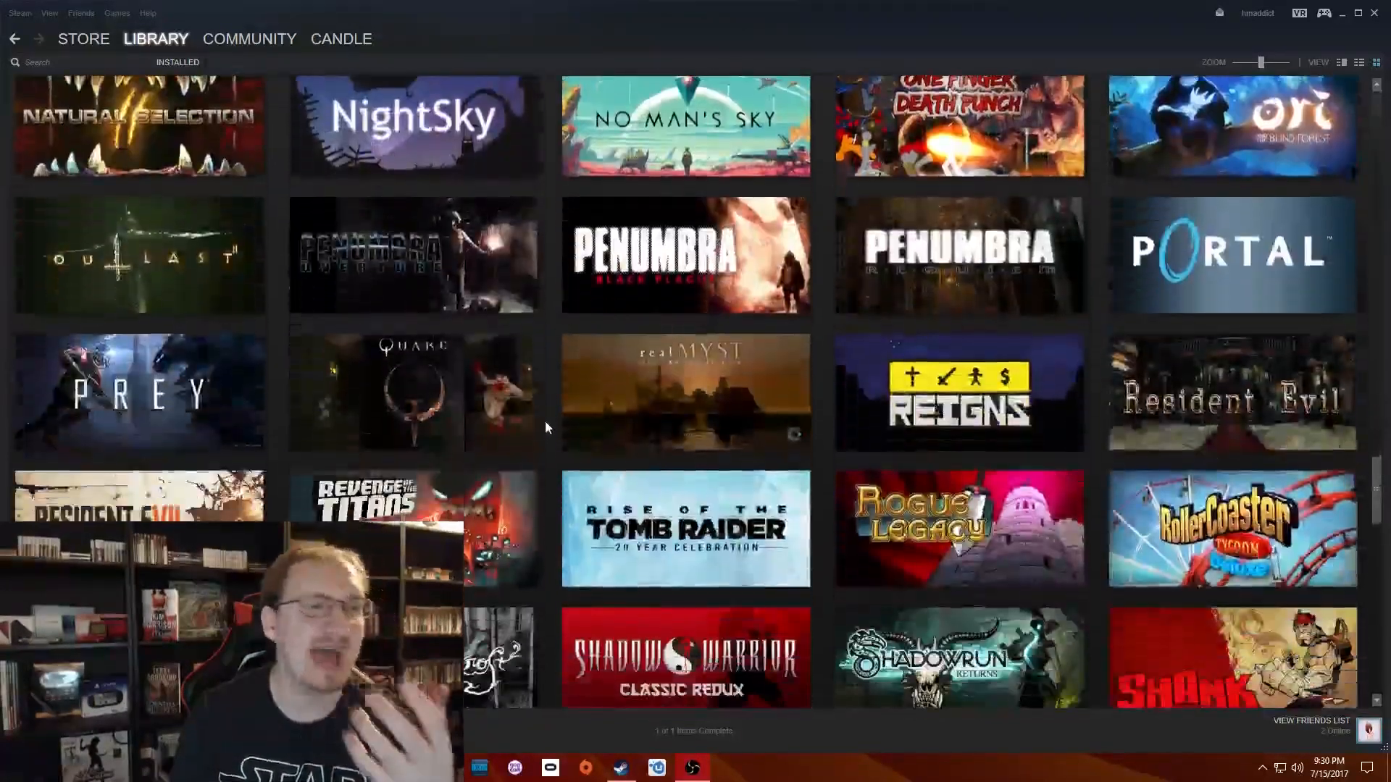
scroll(up, 3)
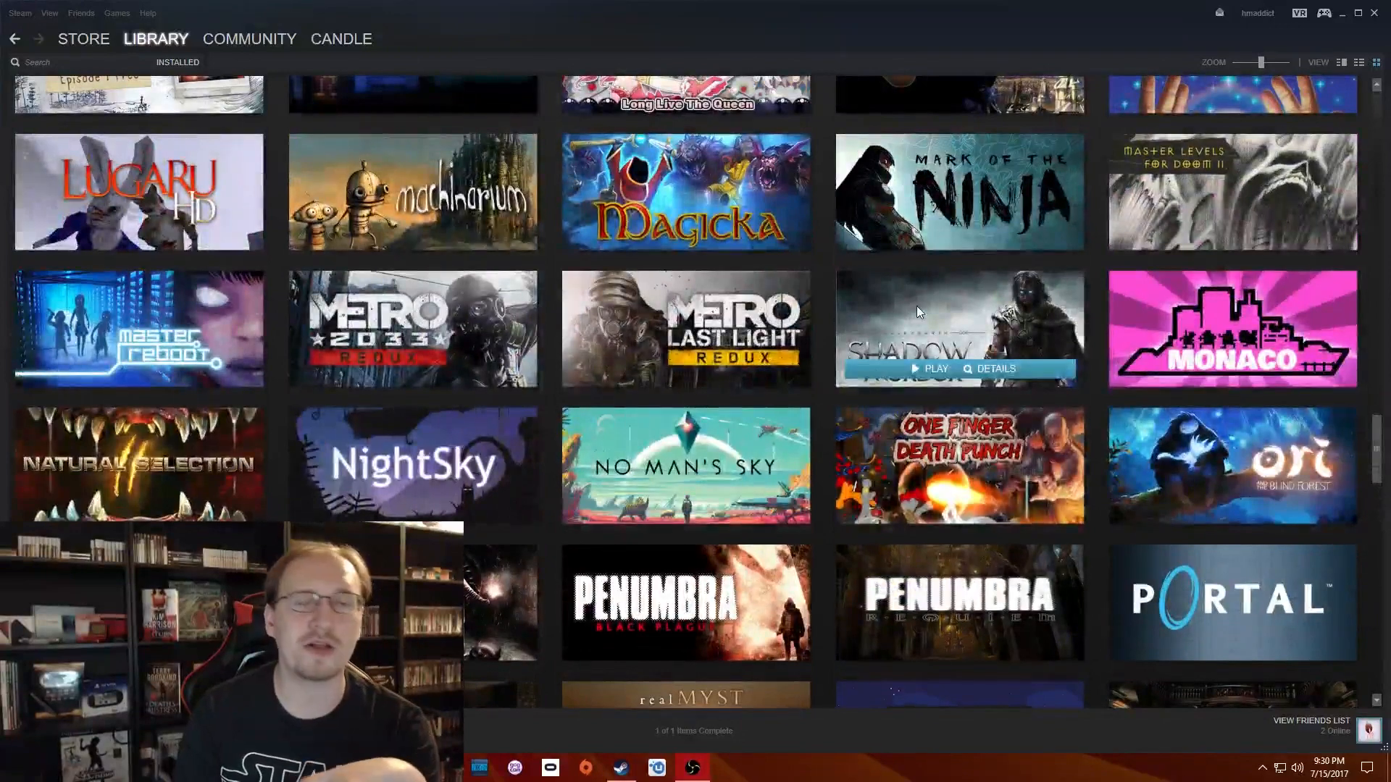
mouse_move(1102, 348)
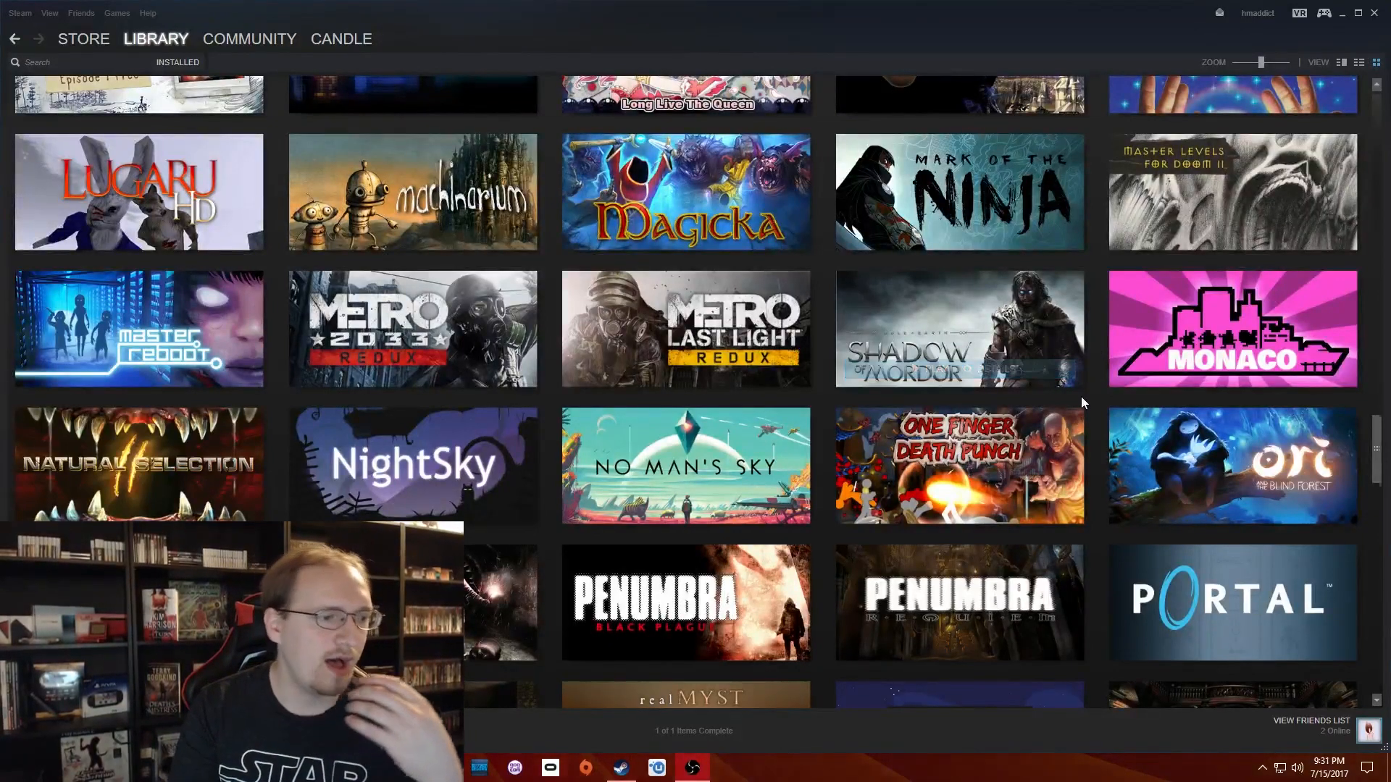
scroll(down, 3)
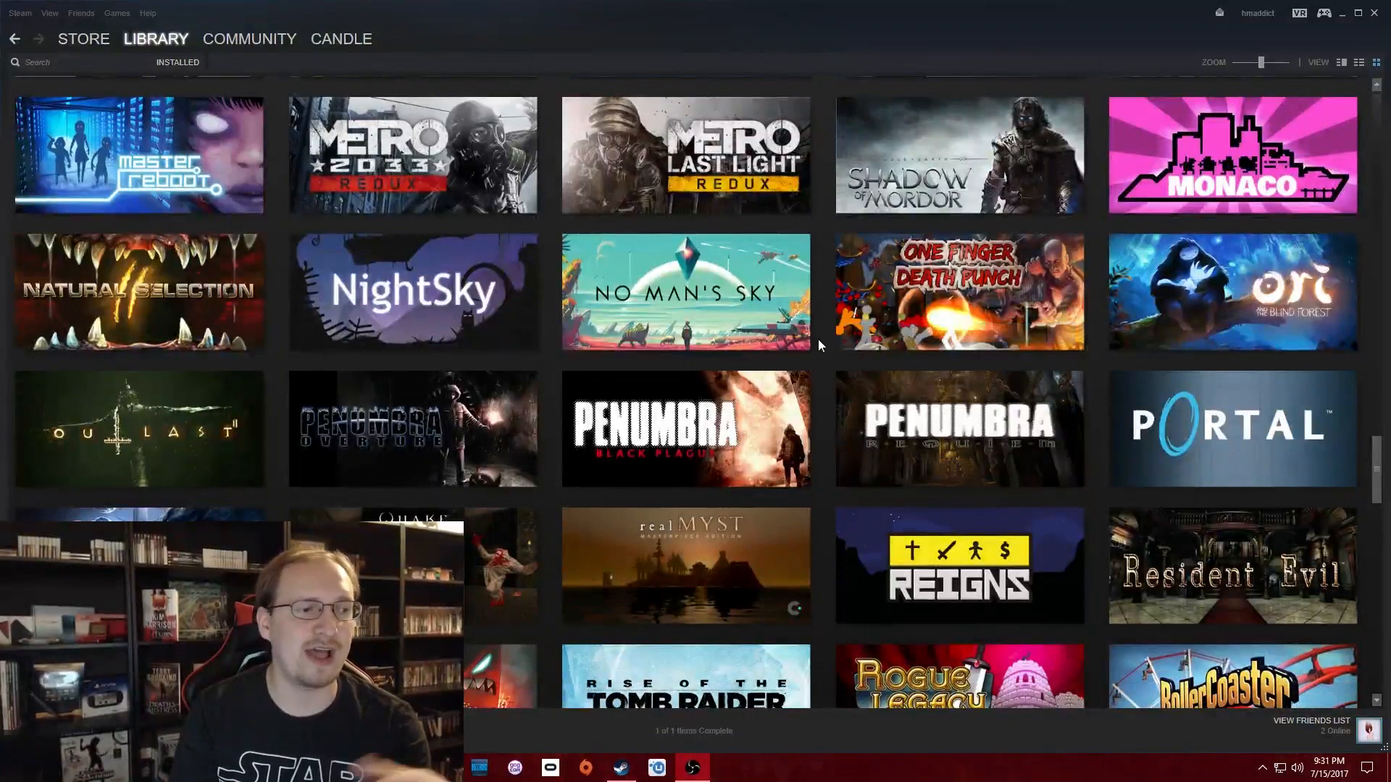
mouse_move(785, 342)
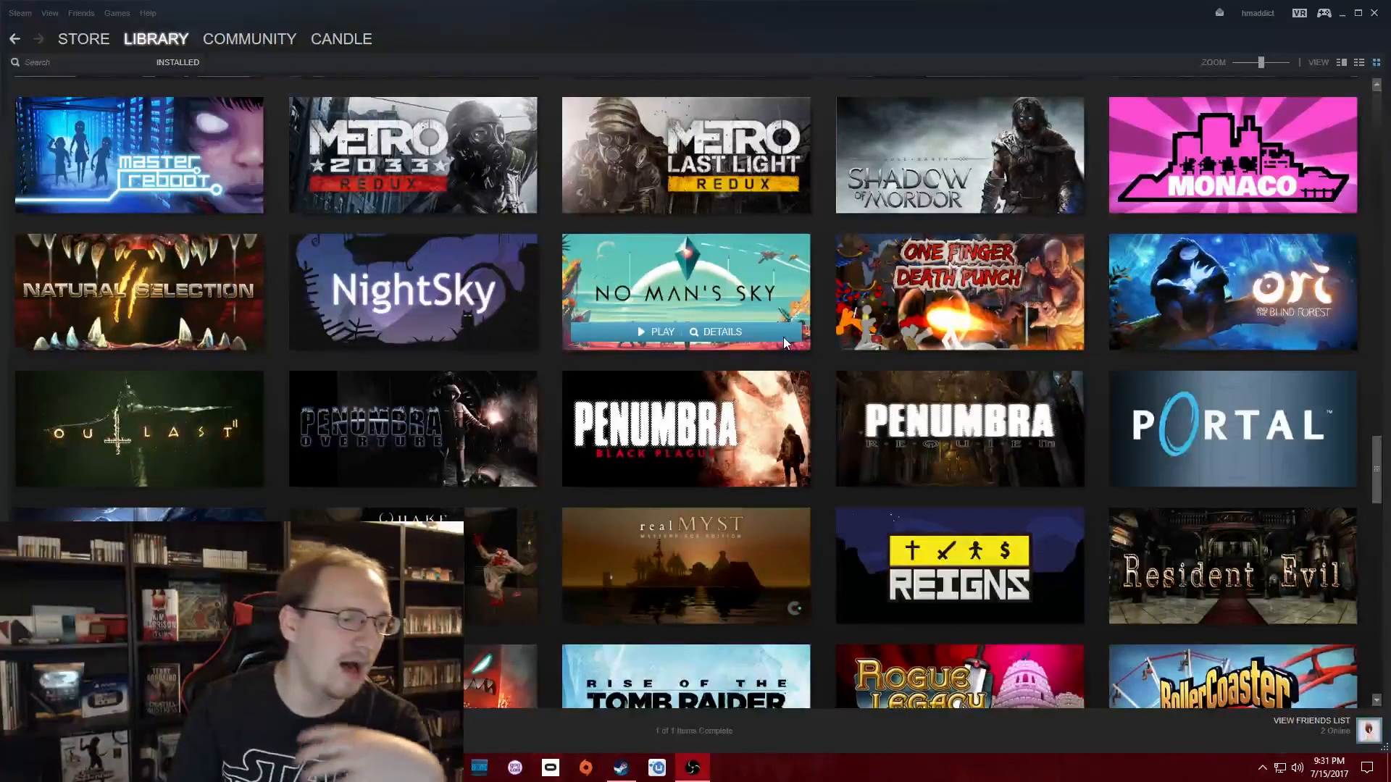
scroll(down, 3)
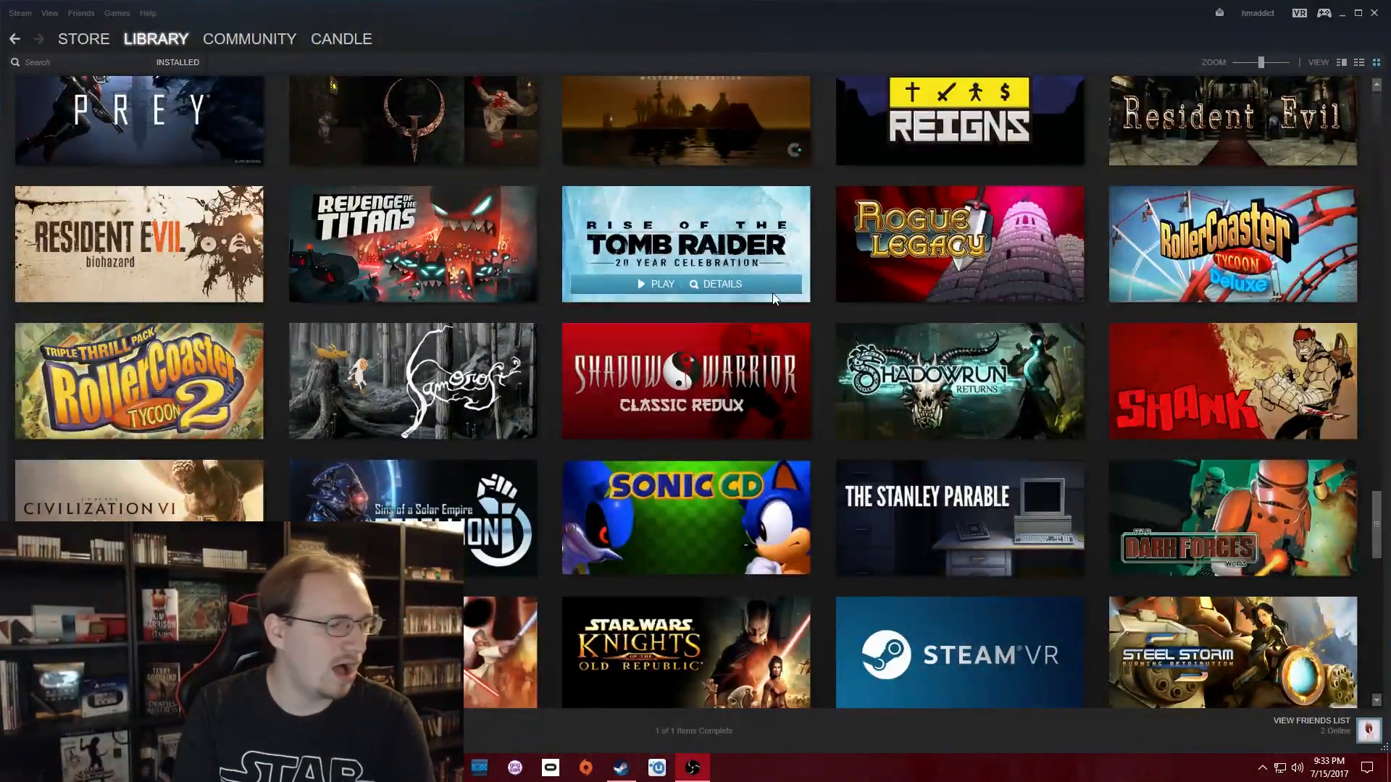
scroll(down, 3)
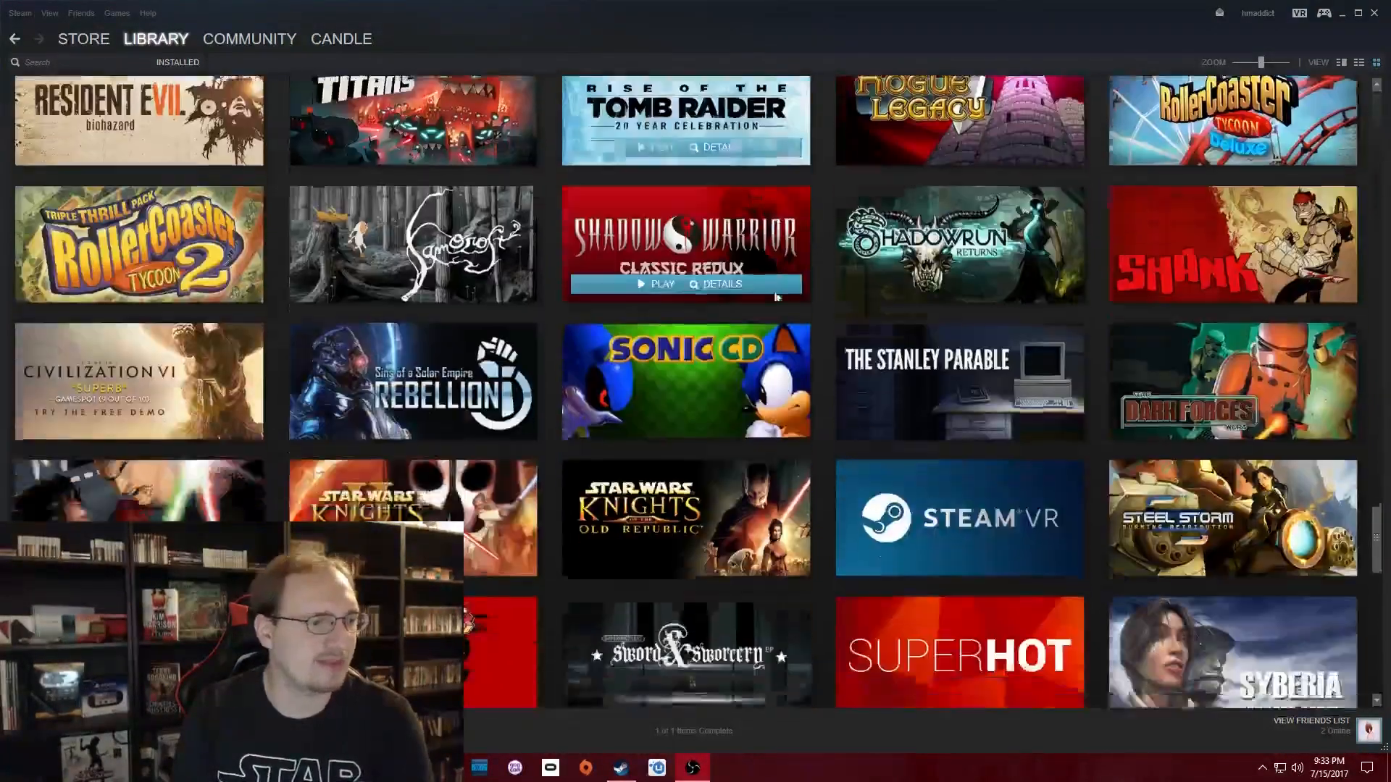
scroll(down, 3)
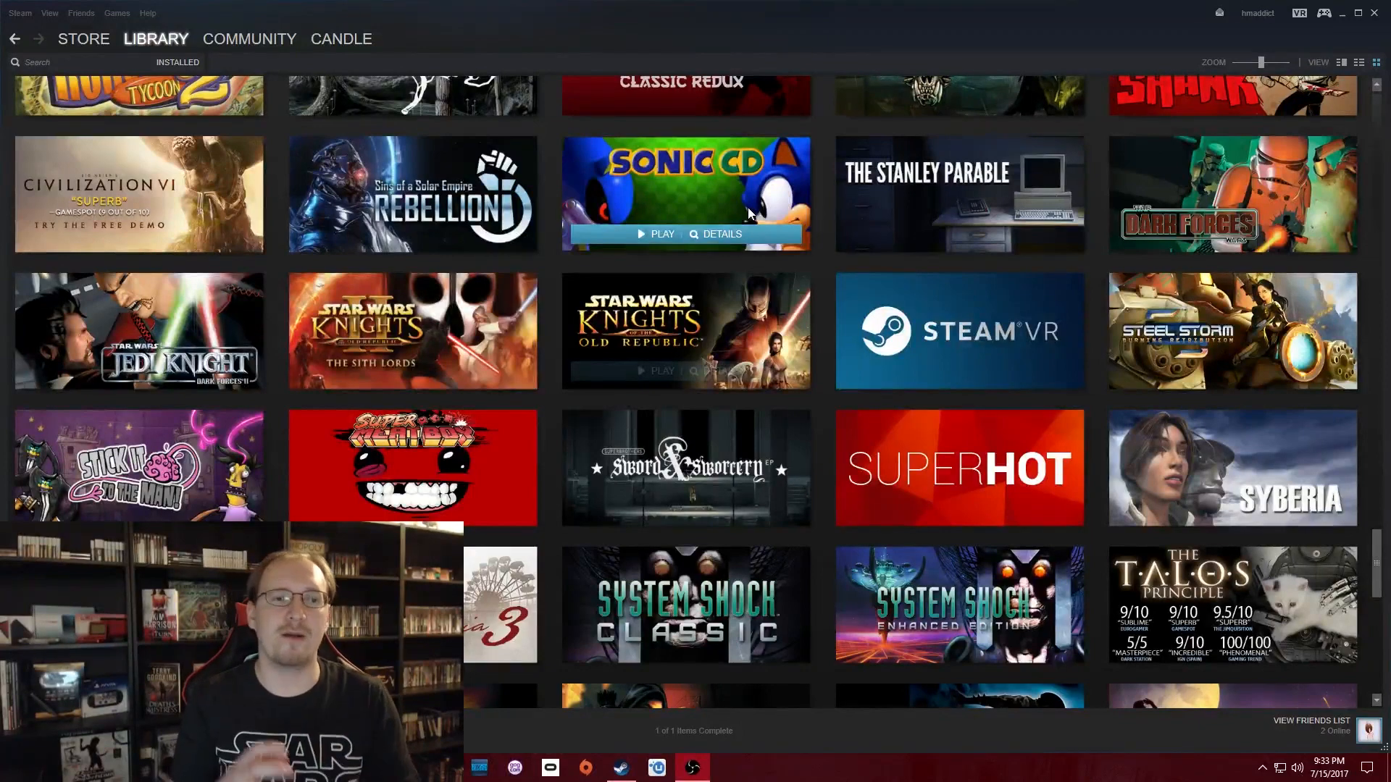
scroll(down, 3)
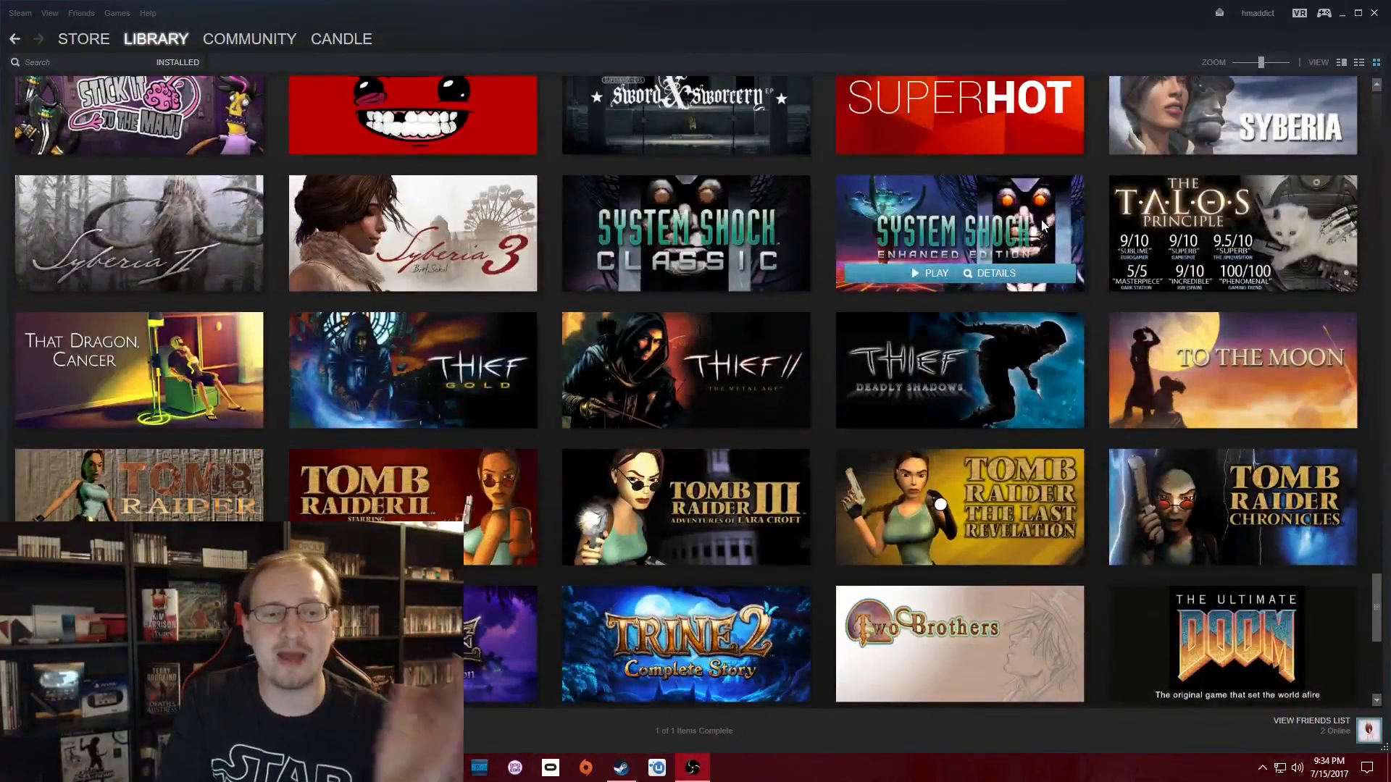
scroll(down, 3)
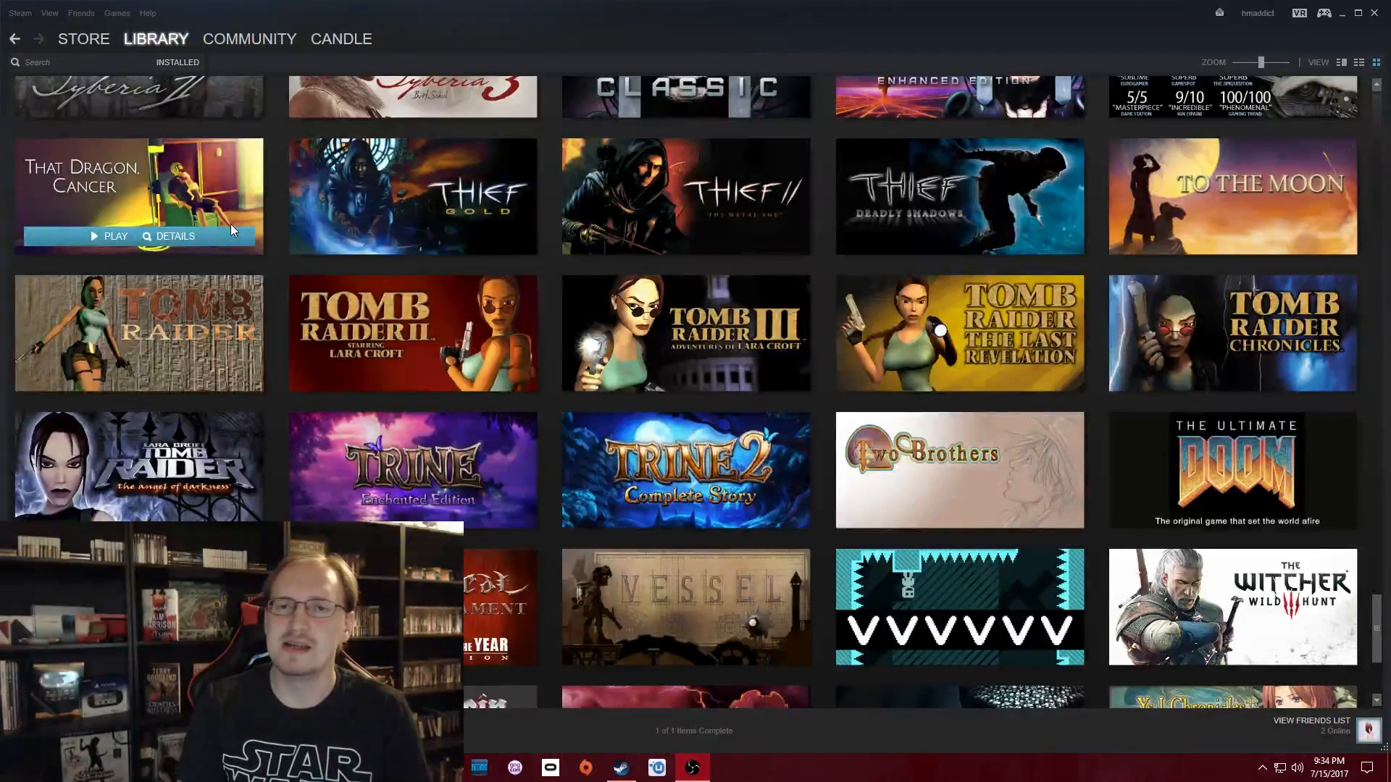
mouse_move(241, 157)
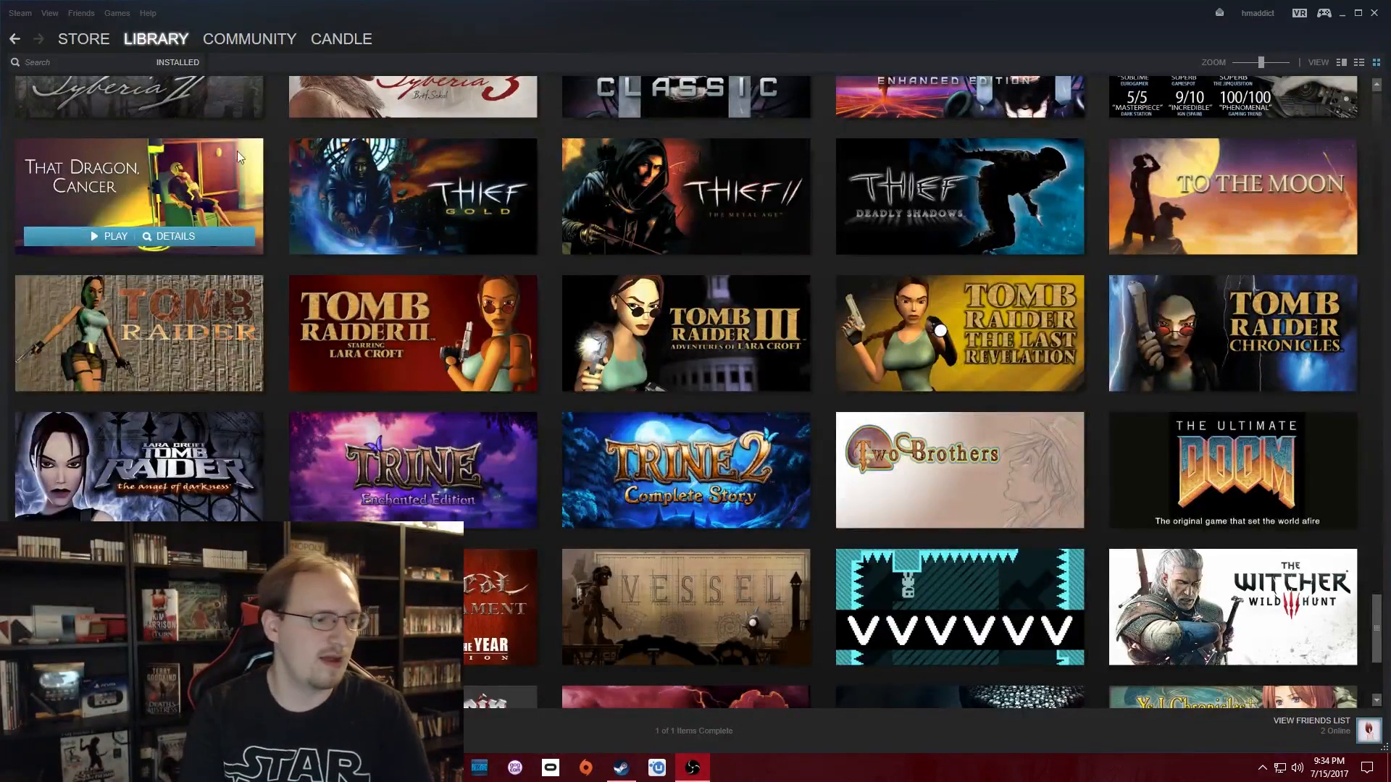
scroll(down, 3)
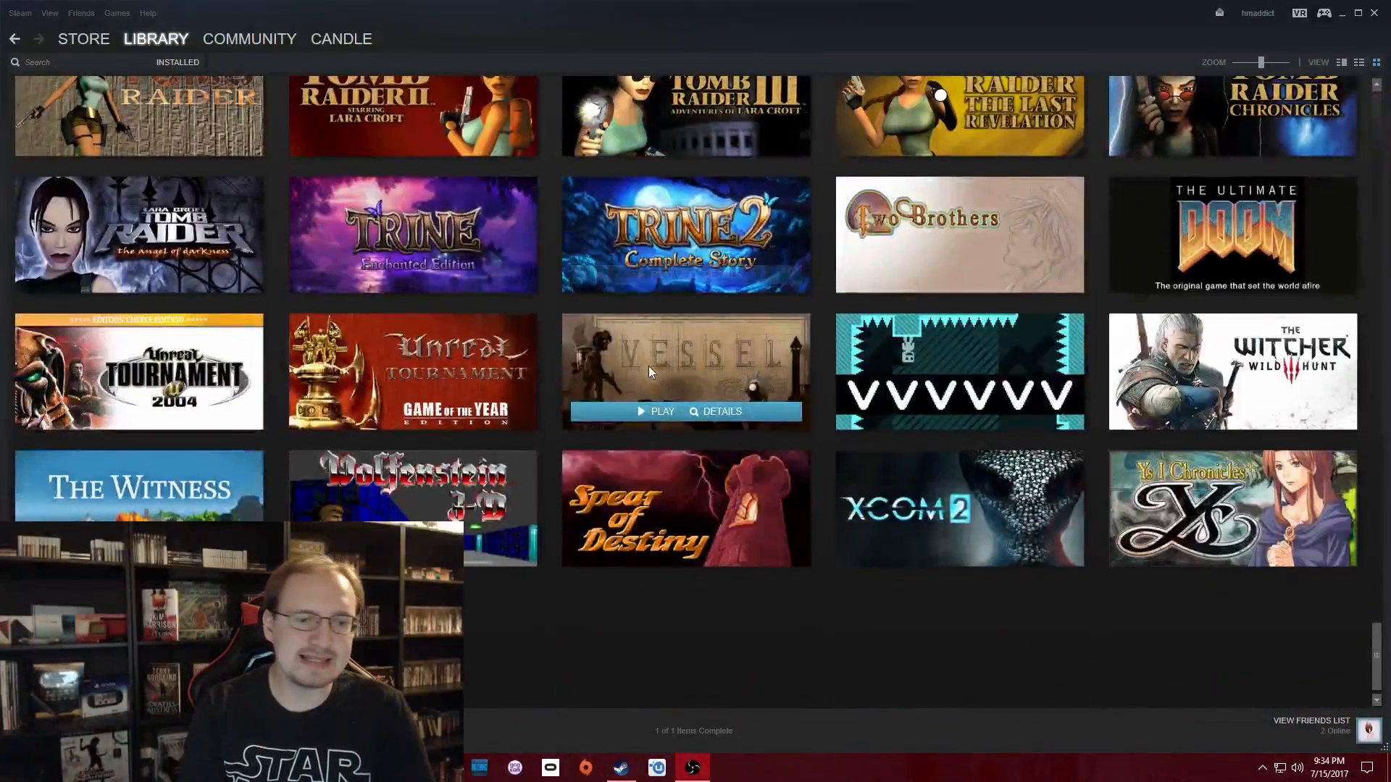